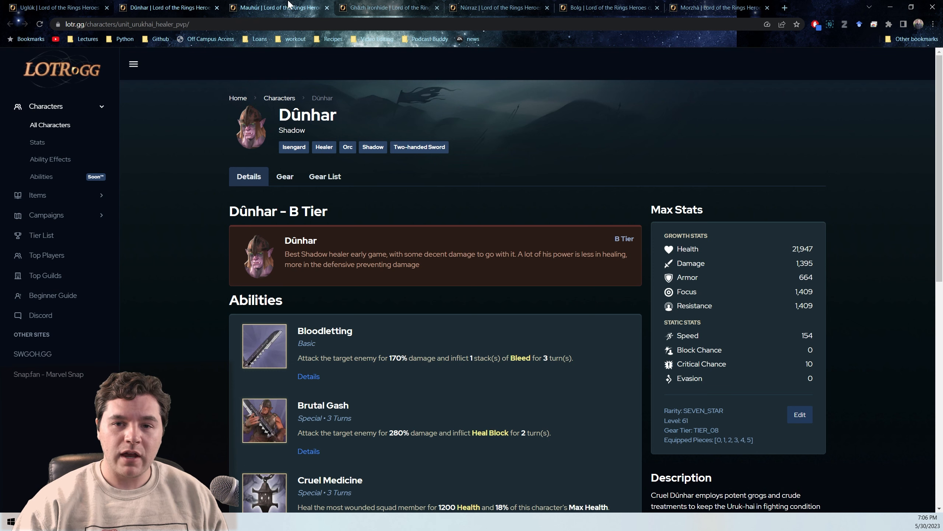
Step: View Mauhúr's character page, then Ghâzh Ironhide's S-tier tank page on LOTR.GG
{"action": "left_click", "coordinate": [277, 7]}
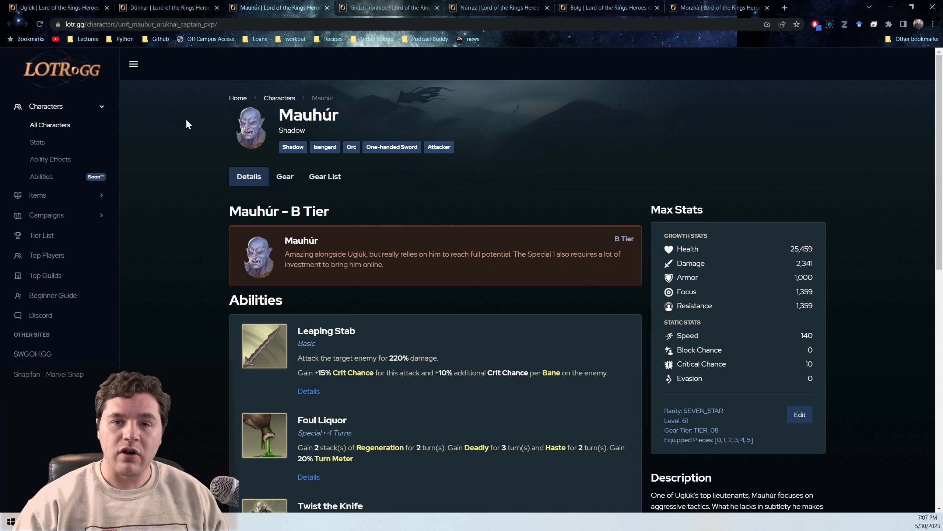
{"action": "left_click", "coordinate": [389, 8]}
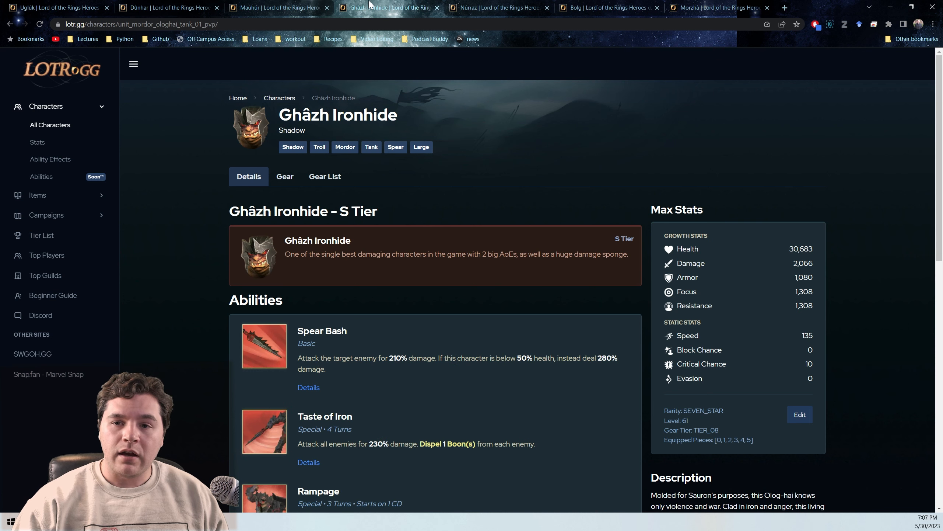
{"action": "mouse_move", "coordinate": [194, 139]}
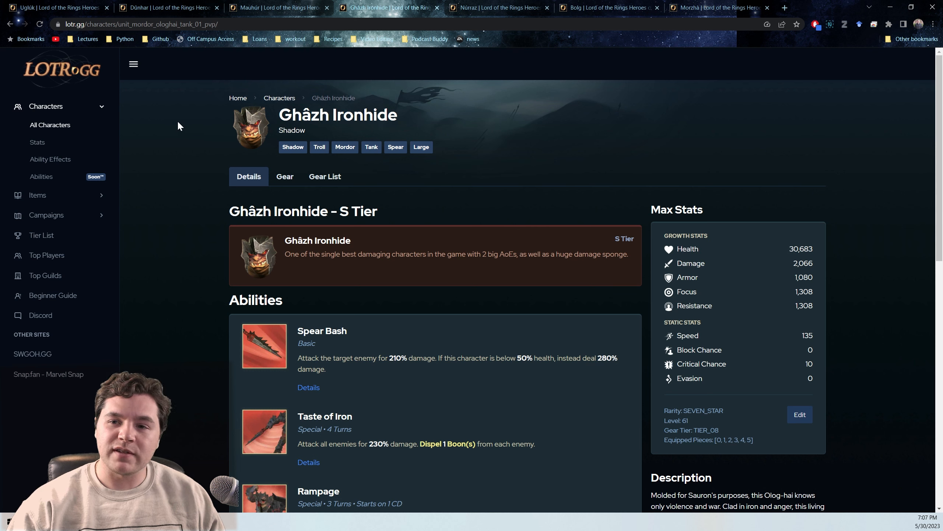
{"action": "mouse_move", "coordinate": [204, 108]}
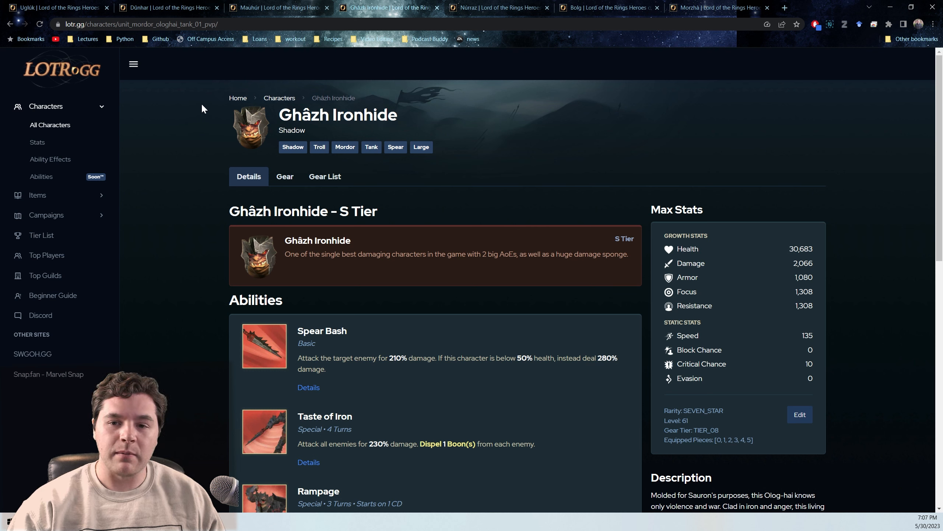
{"action": "mouse_move", "coordinate": [487, 126]}
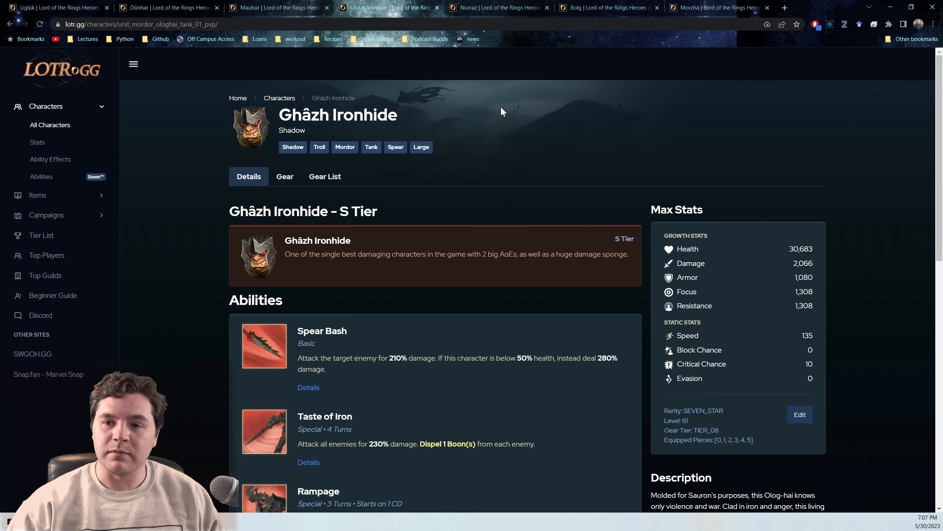
{"action": "mouse_move", "coordinate": [509, 102]}
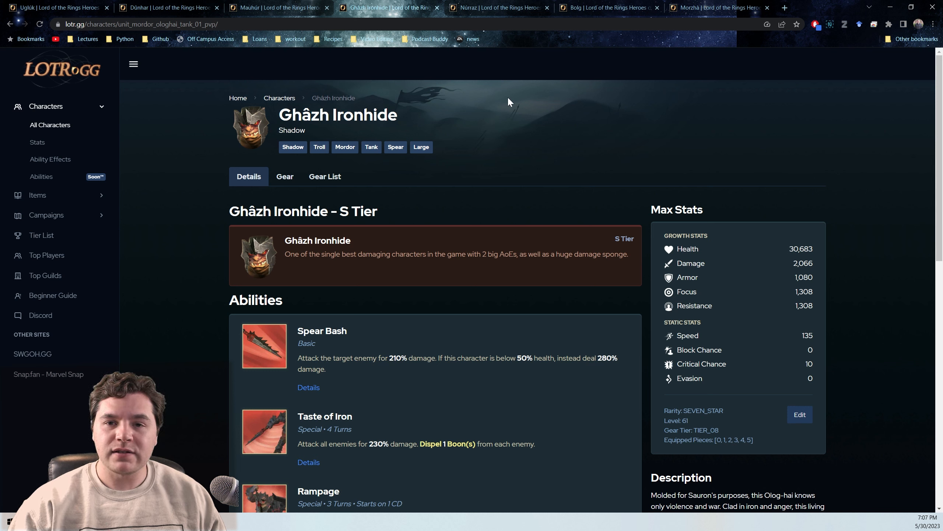
{"action": "mouse_move", "coordinate": [526, 85]}
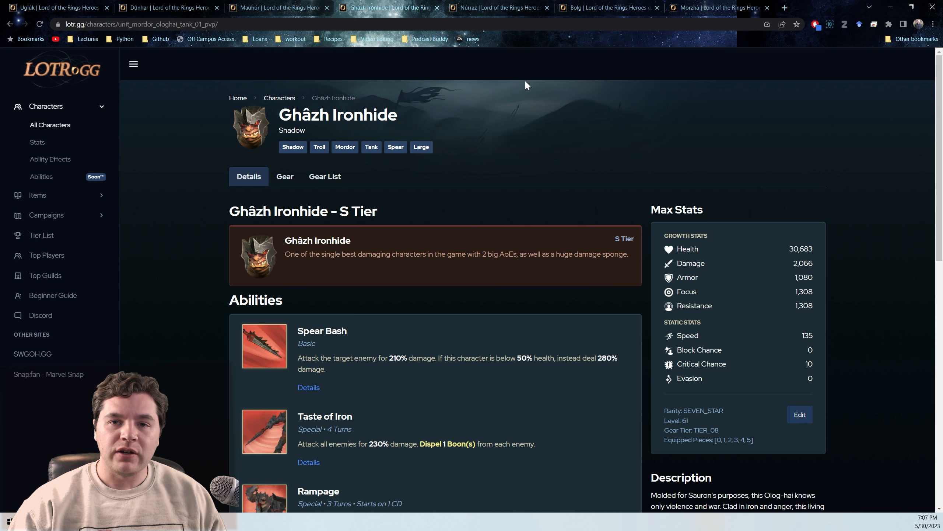
{"action": "mouse_move", "coordinate": [529, 81]}
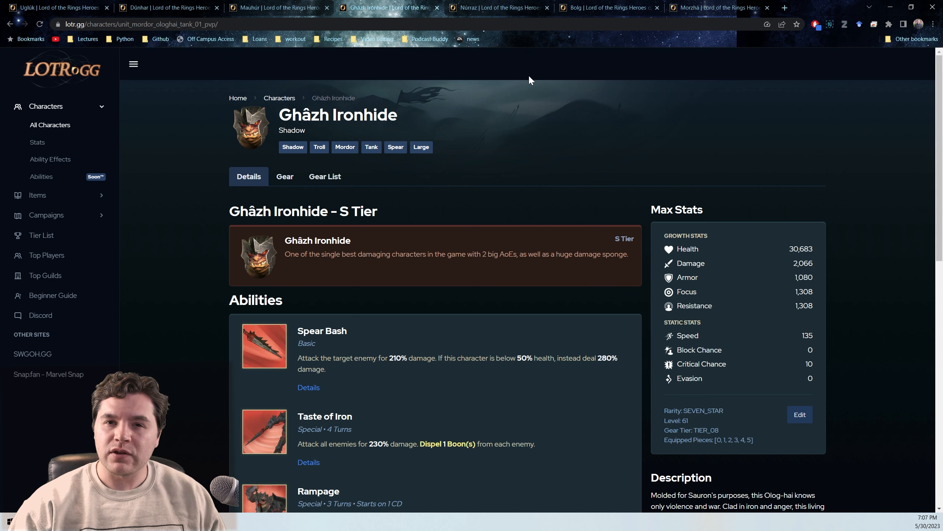
Step: View Morzhà's F-tier support page, then Núrraz's B-tier healer page on LOTR.GG
{"action": "left_click", "coordinate": [499, 7]}
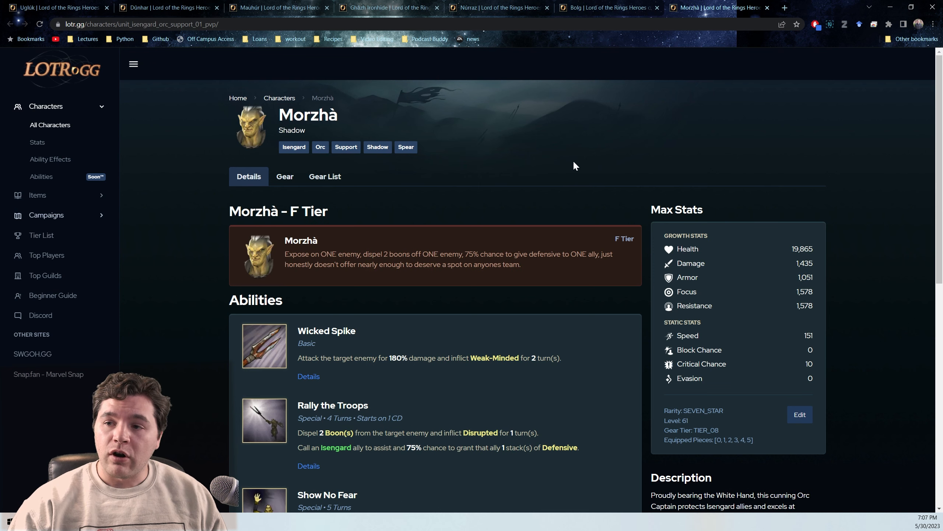
{"action": "mouse_move", "coordinate": [420, 103]}
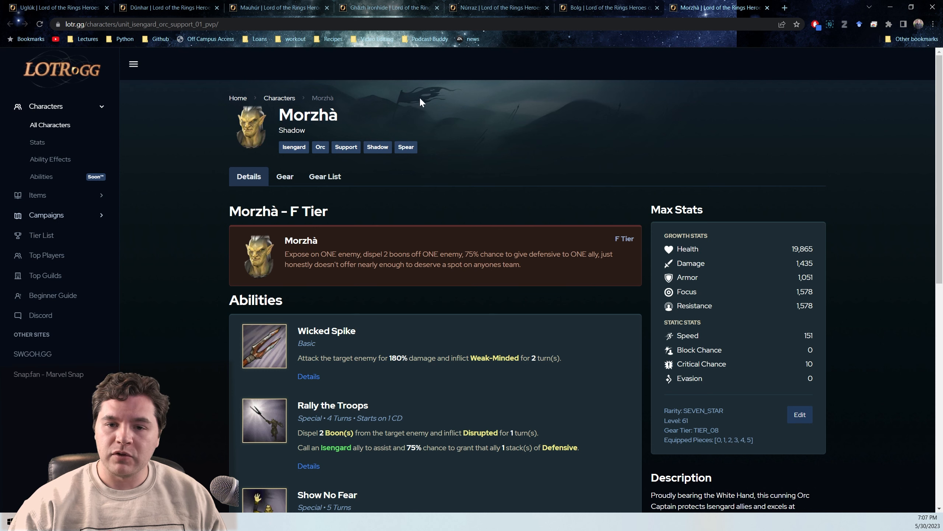
{"action": "mouse_move", "coordinate": [473, 88]}
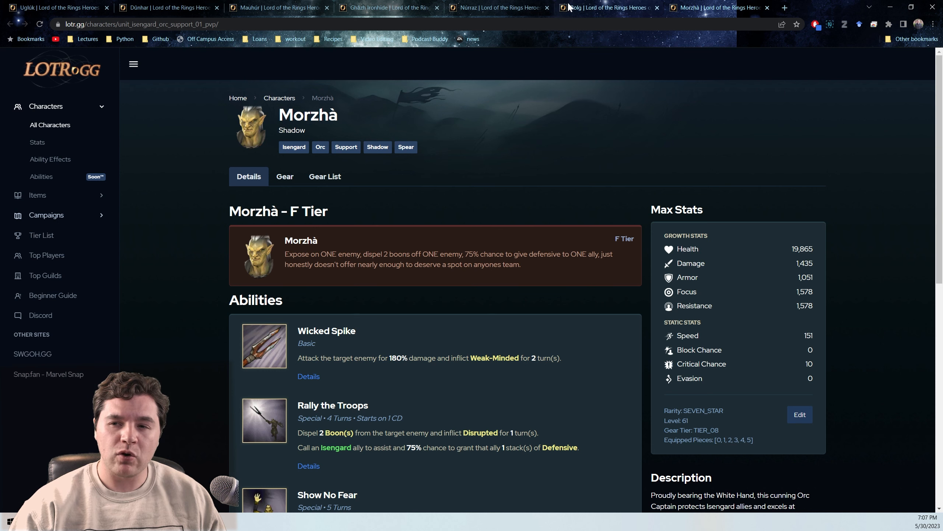
{"action": "left_click", "coordinate": [493, 7]}
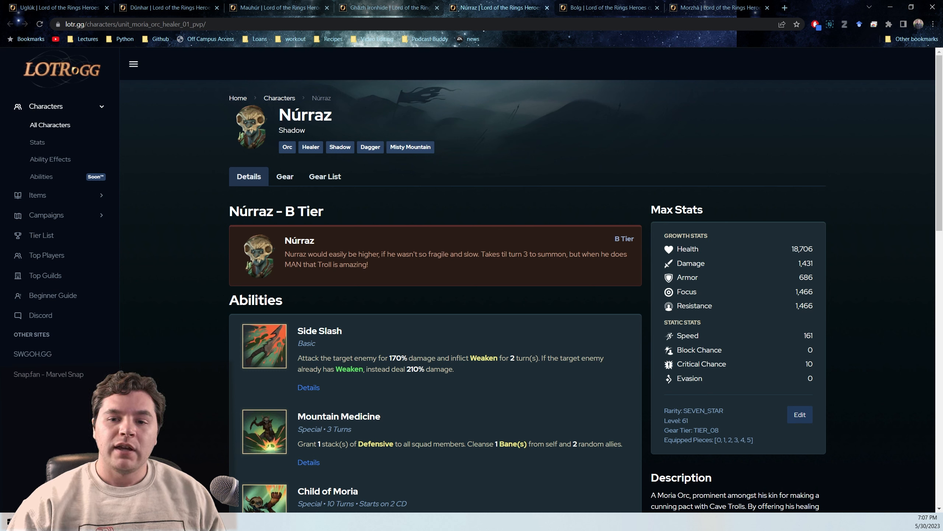
{"action": "mouse_move", "coordinate": [381, 113]}
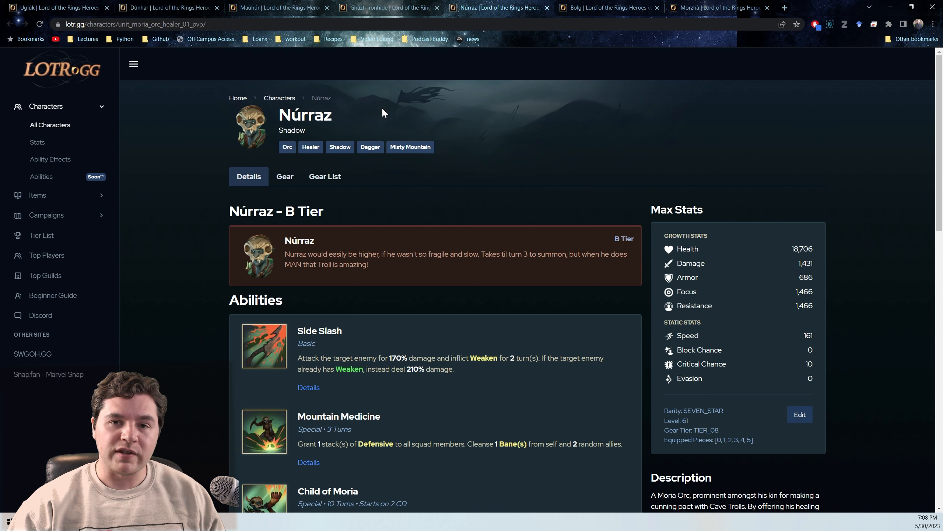
{"action": "mouse_move", "coordinate": [447, 87]}
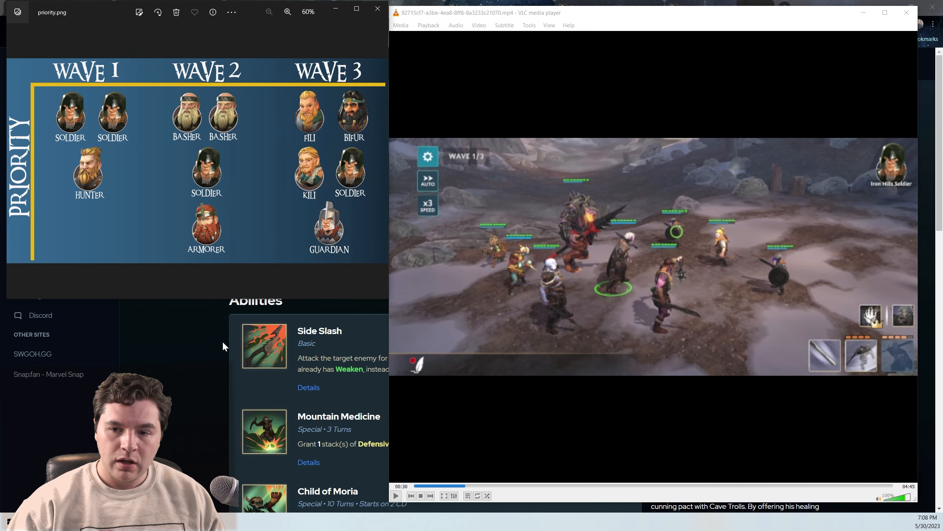
{"action": "mouse_move", "coordinate": [165, 454]}
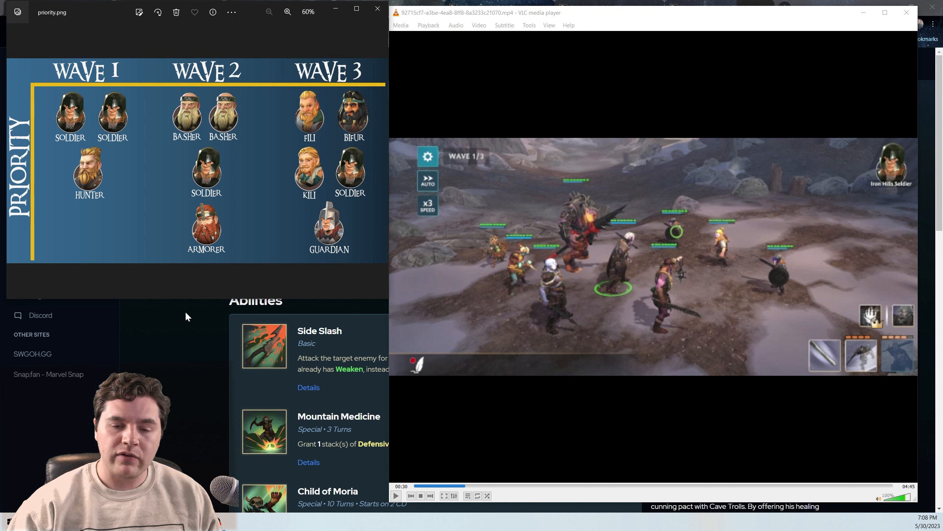
{"action": "mouse_move", "coordinate": [142, 239]}
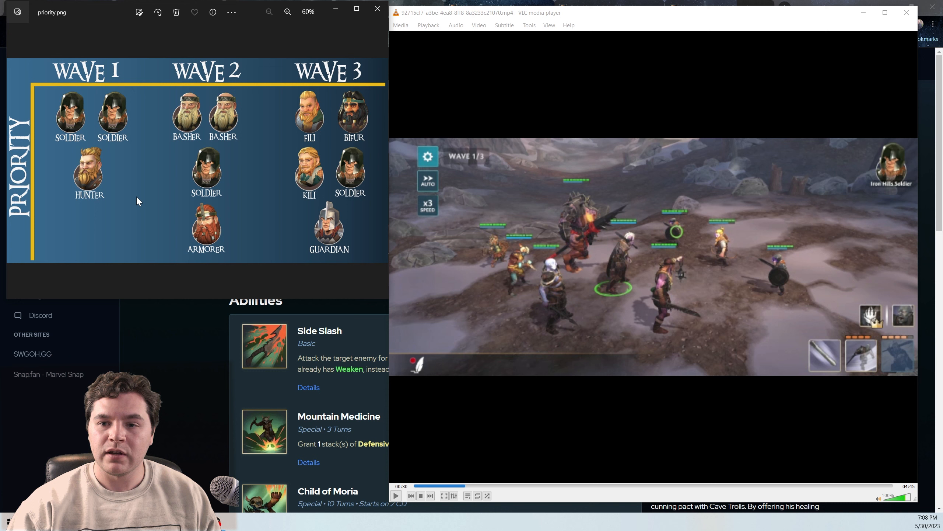
{"action": "mouse_move", "coordinate": [588, 285]}
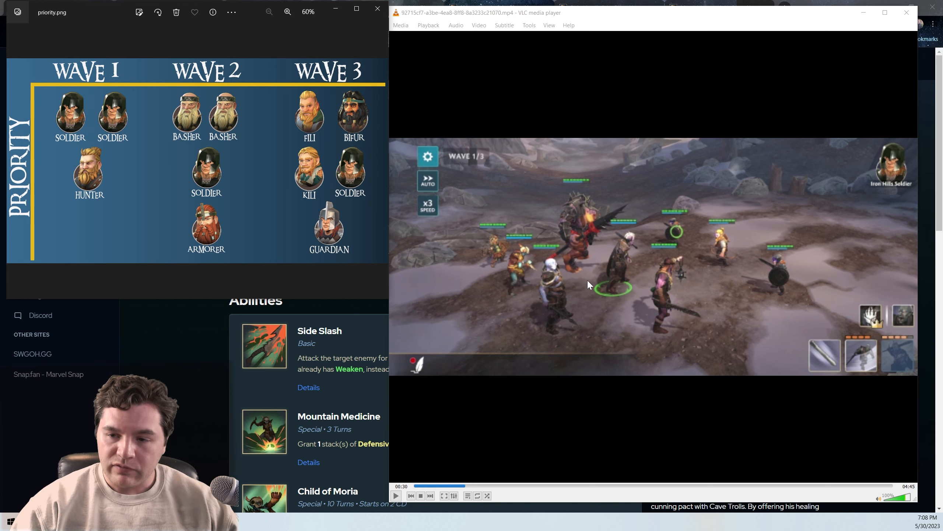
{"action": "mouse_move", "coordinate": [611, 269]}
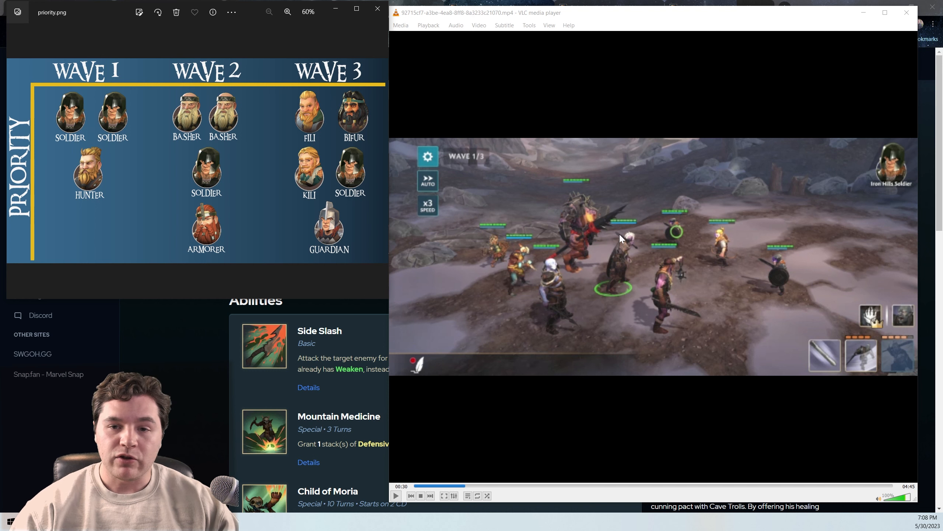
{"action": "mouse_move", "coordinate": [583, 198]}
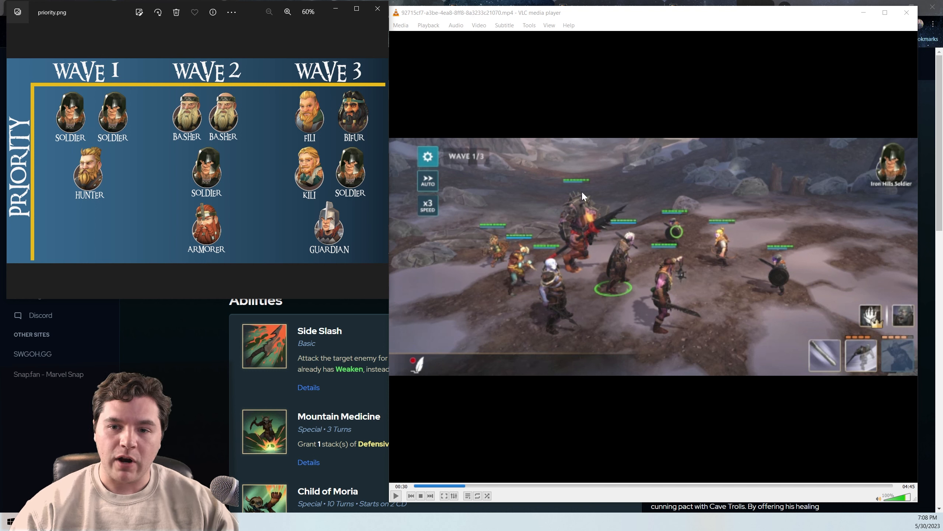
{"action": "mouse_move", "coordinate": [561, 185]}
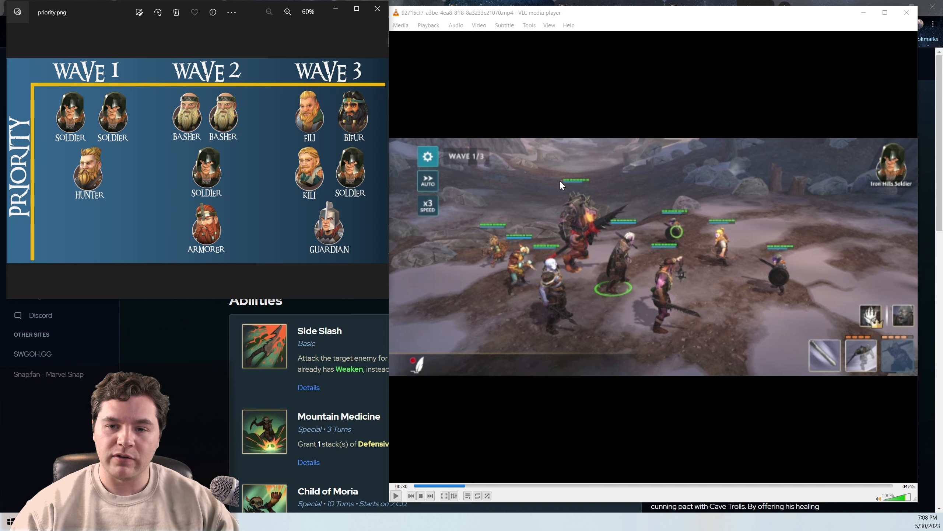
{"action": "mouse_move", "coordinate": [522, 317]}
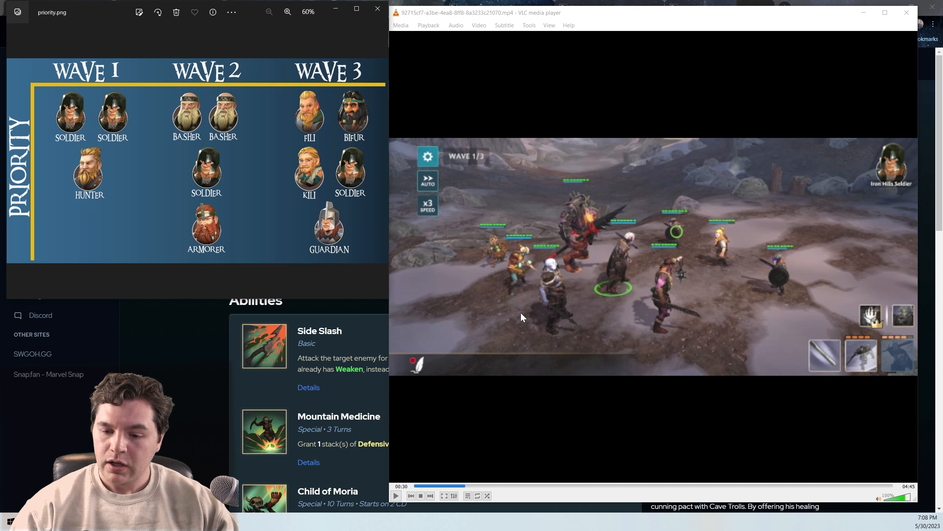
{"action": "mouse_move", "coordinate": [594, 297]}
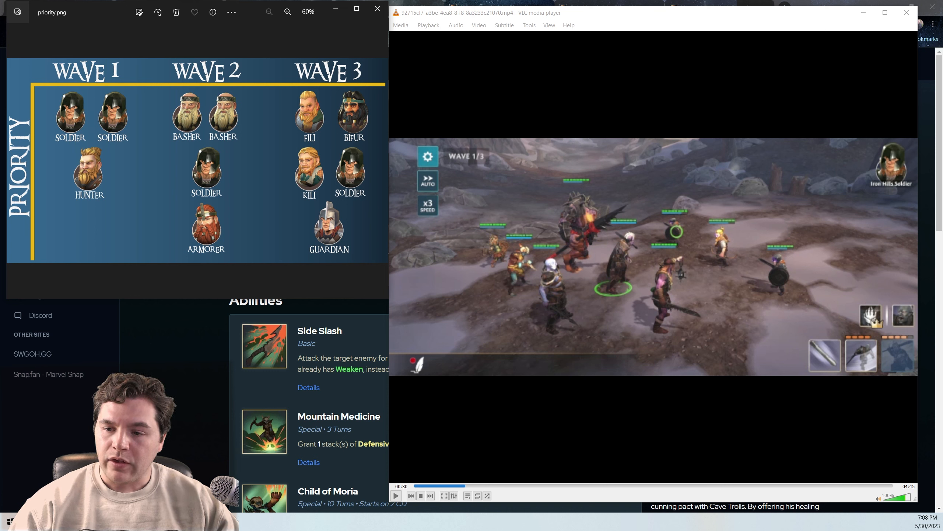
{"action": "mouse_move", "coordinate": [519, 267]}
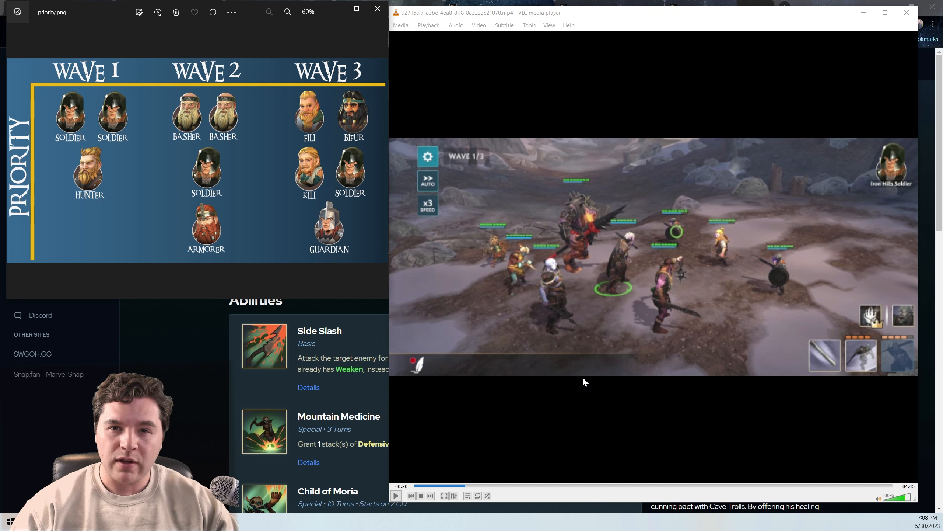
{"action": "mouse_move", "coordinate": [588, 376]}
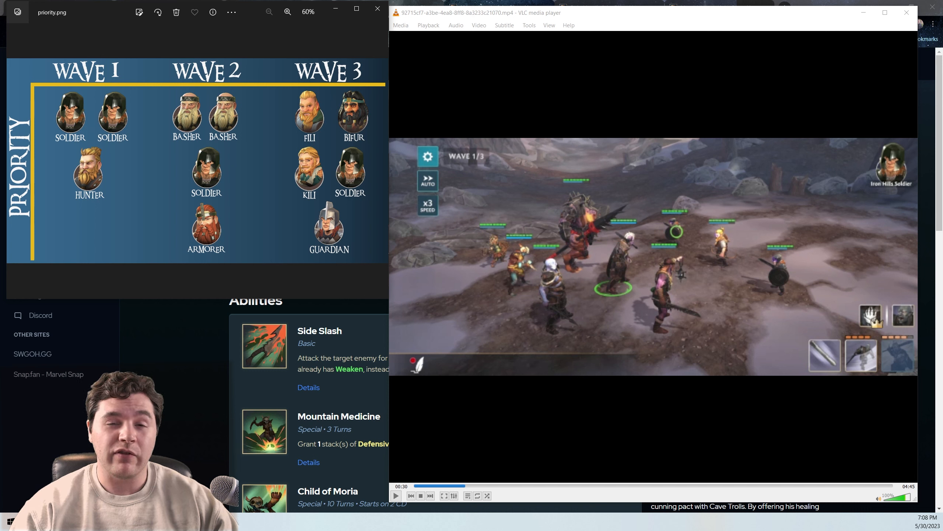
{"action": "mouse_move", "coordinate": [597, 366]}
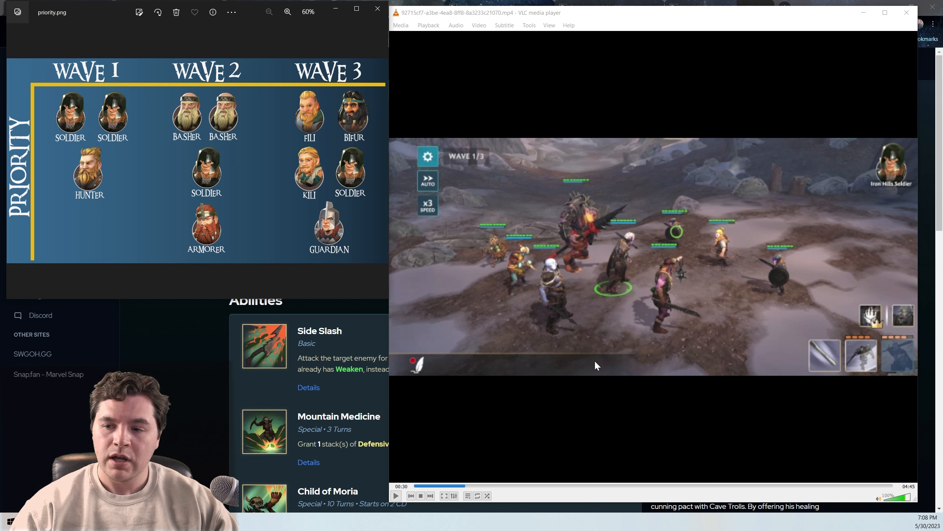
{"action": "mouse_move", "coordinate": [627, 312]}
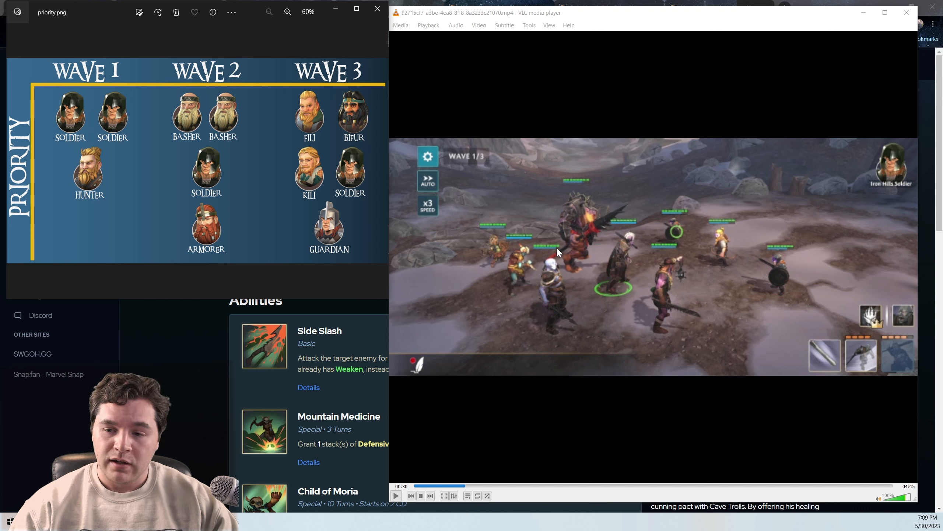
{"action": "mouse_move", "coordinate": [575, 288]}
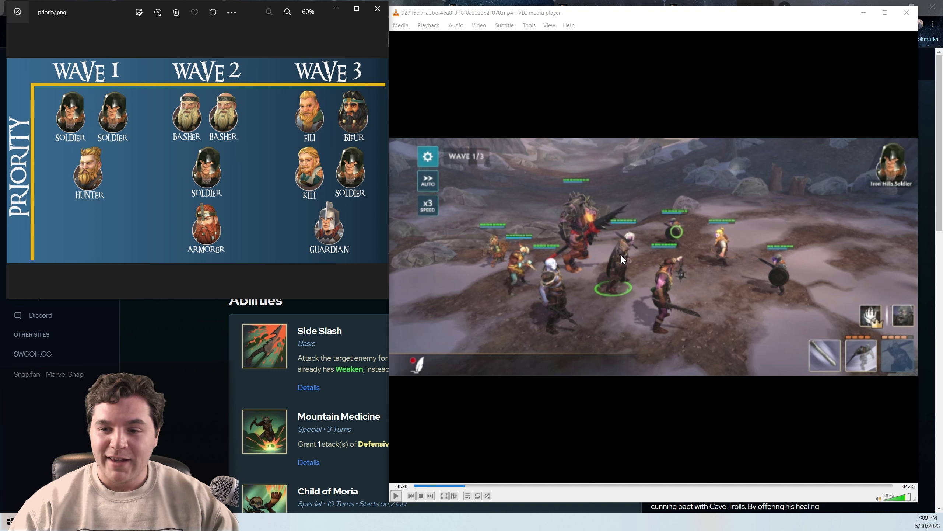
{"action": "mouse_move", "coordinate": [606, 226]}
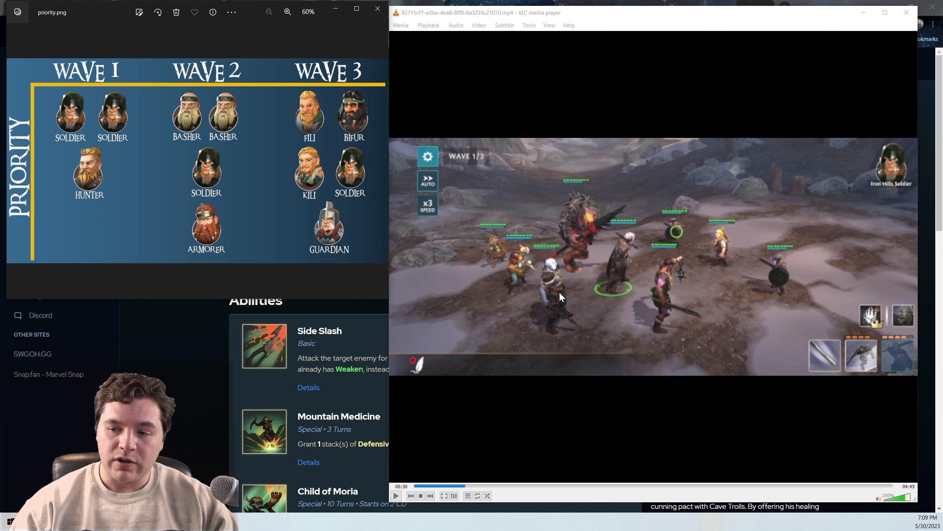
{"action": "mouse_move", "coordinate": [654, 311]}
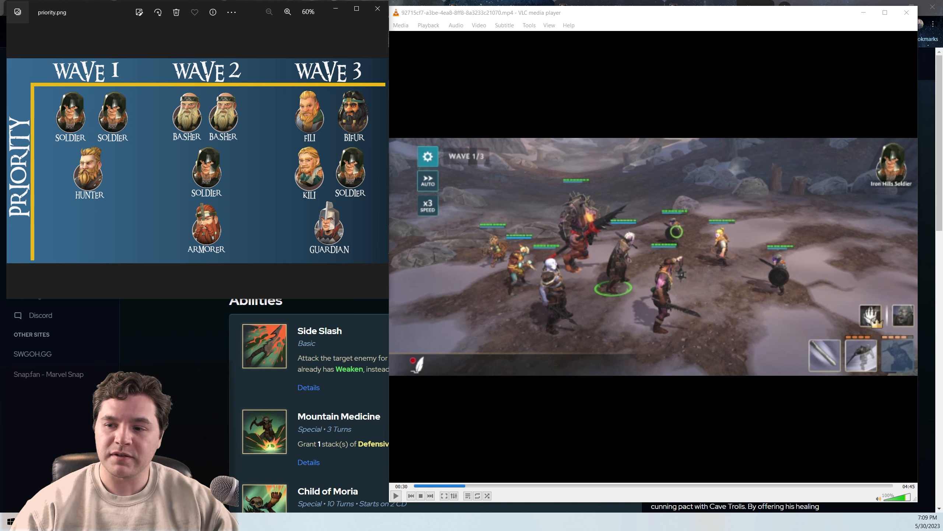
{"action": "mouse_move", "coordinate": [643, 314]}
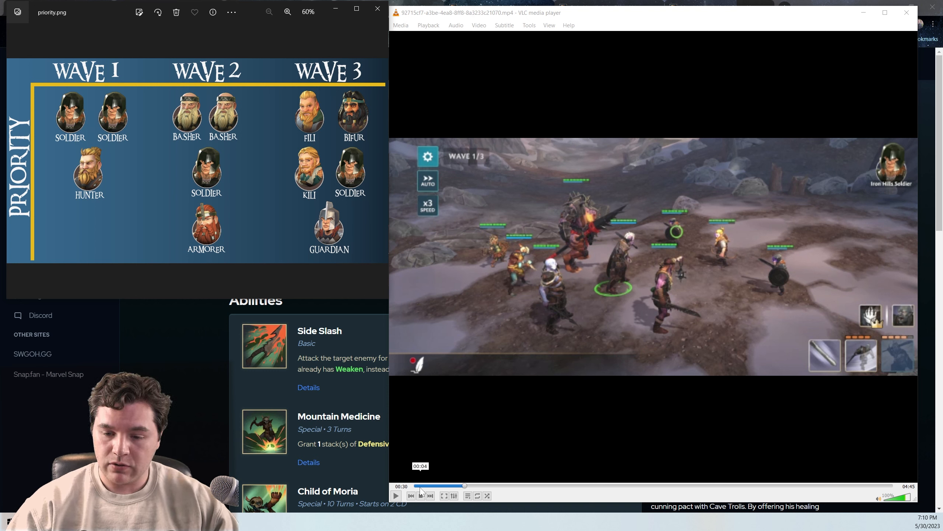
{"action": "left_click", "coordinate": [396, 495]}
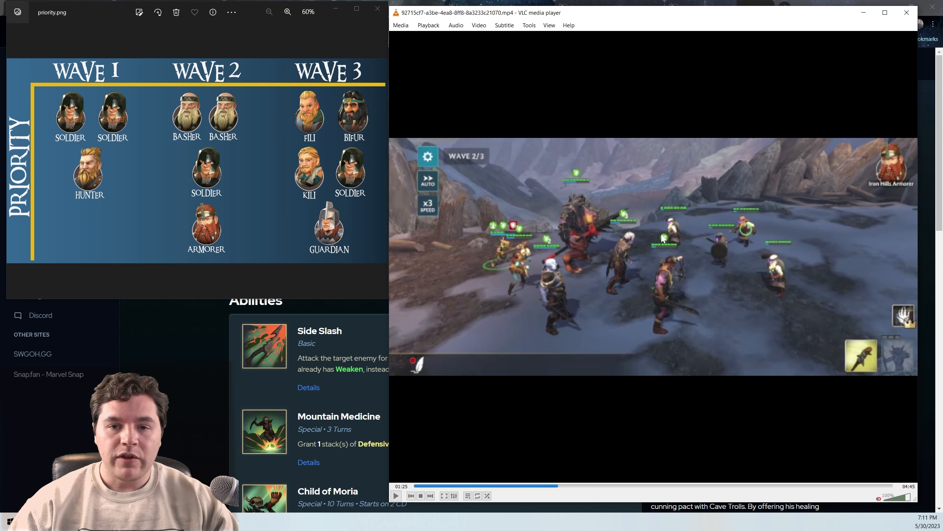
{"action": "mouse_move", "coordinate": [743, 343]}
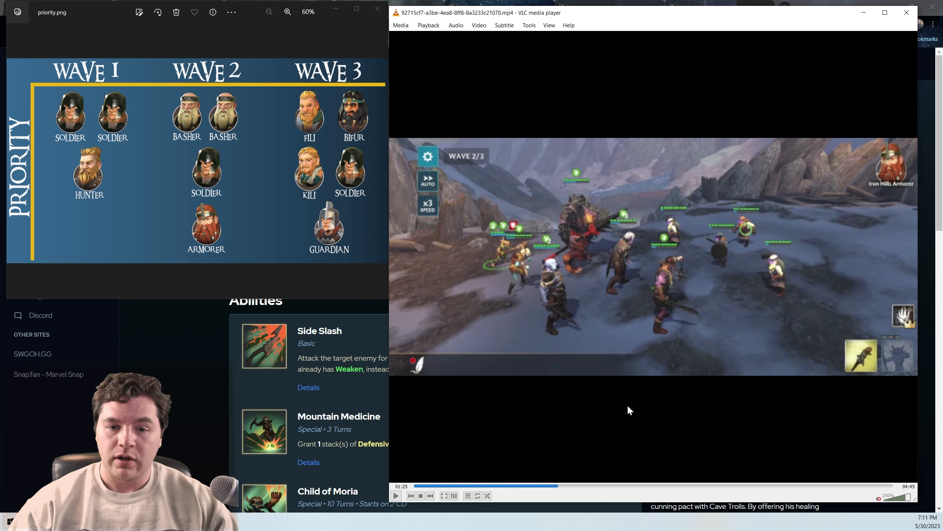
{"action": "mouse_move", "coordinate": [654, 406]}
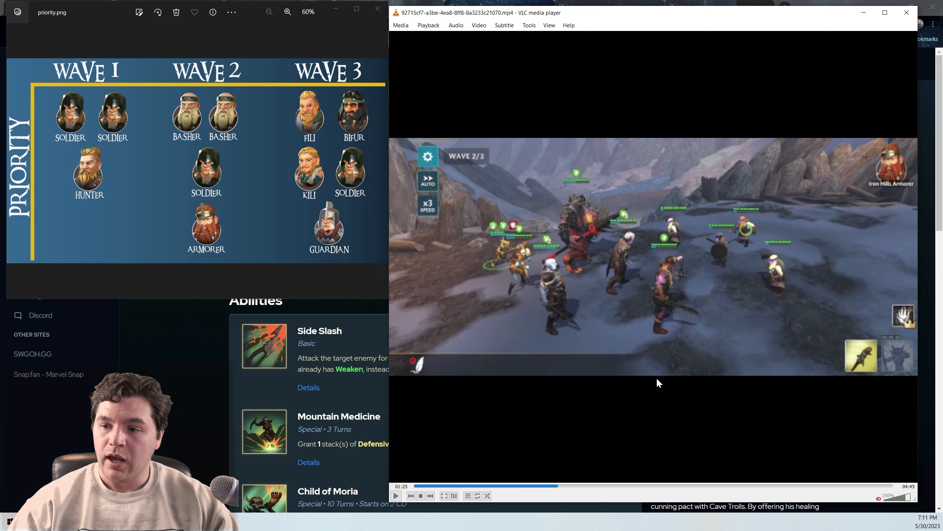
{"action": "mouse_move", "coordinate": [627, 388]}
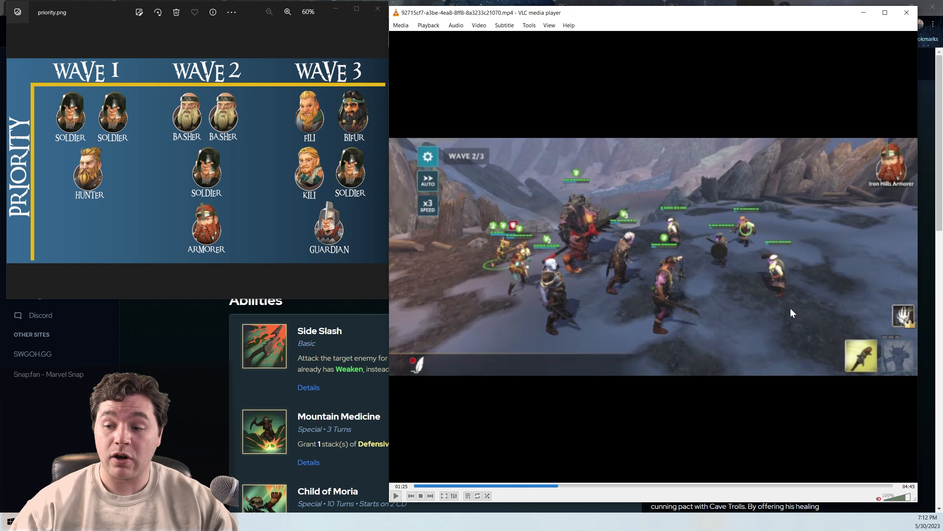
{"action": "mouse_move", "coordinate": [750, 313]}
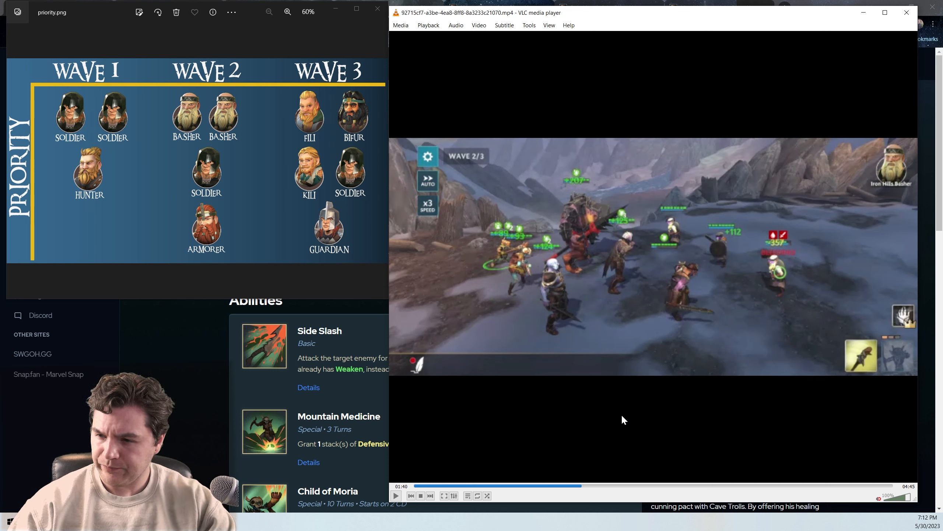
{"action": "mouse_move", "coordinate": [746, 276]}
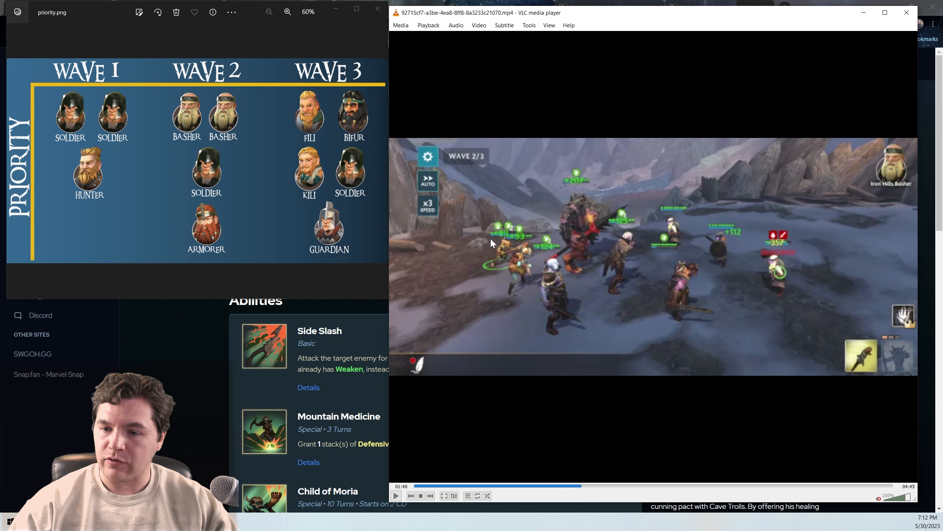
{"action": "mouse_move", "coordinate": [656, 339]}
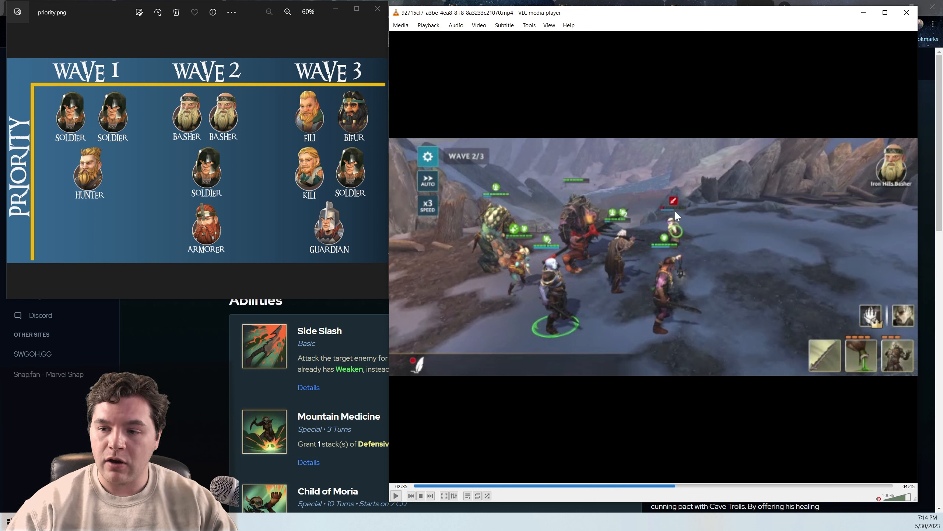
{"action": "mouse_move", "coordinate": [662, 278]}
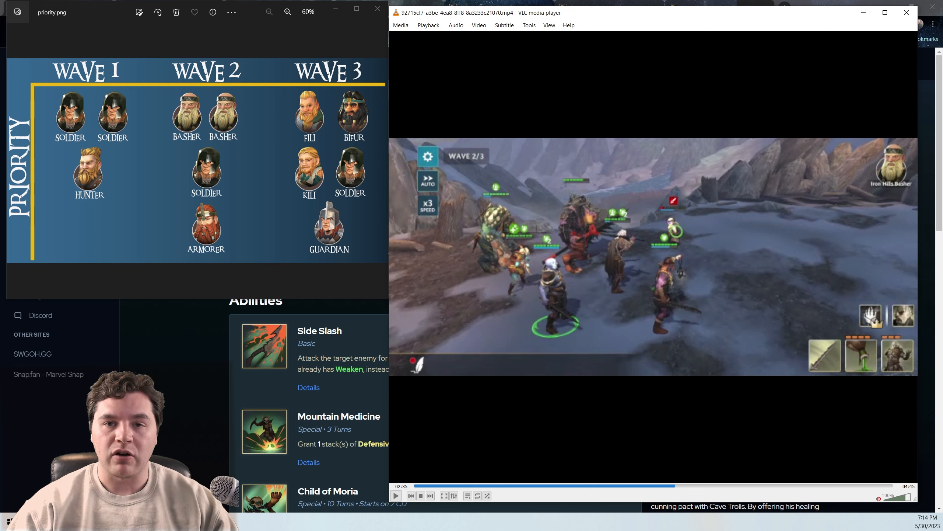
{"action": "mouse_move", "coordinate": [614, 322]}
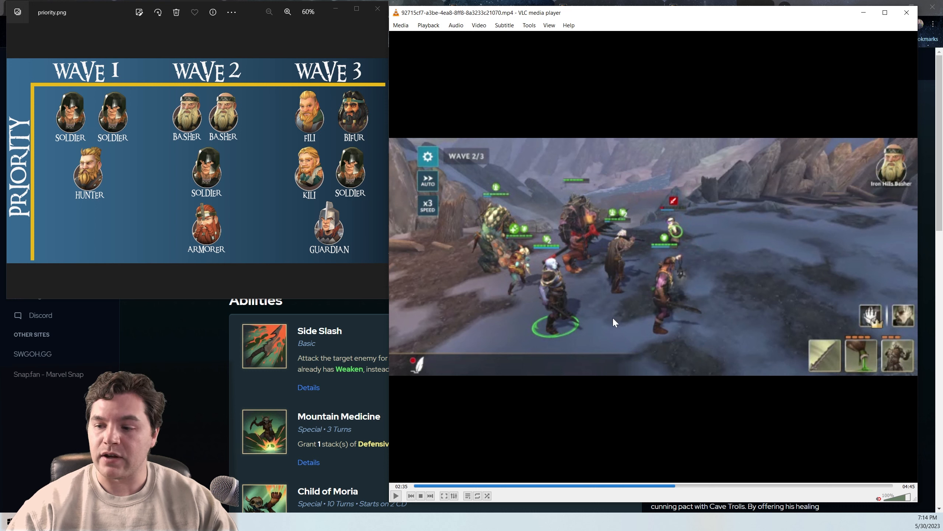
{"action": "mouse_move", "coordinate": [643, 340]}
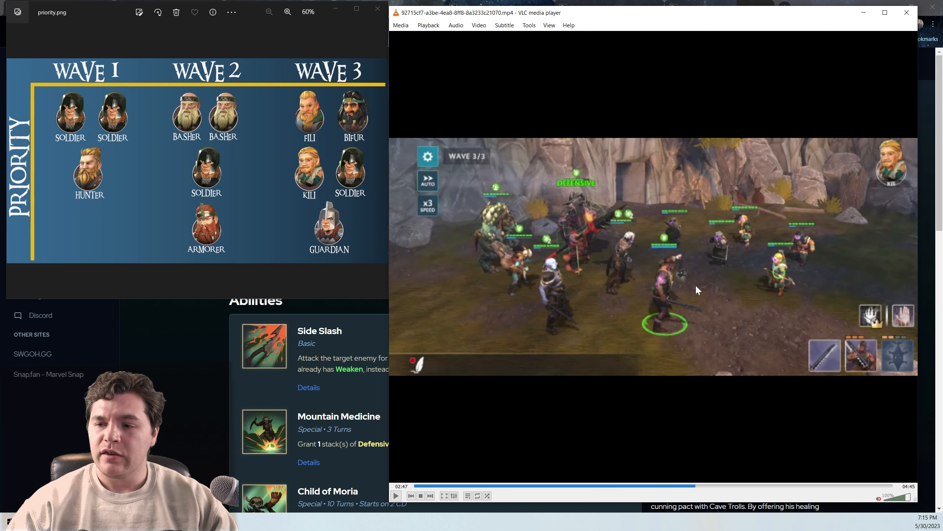
{"action": "mouse_move", "coordinate": [808, 244]}
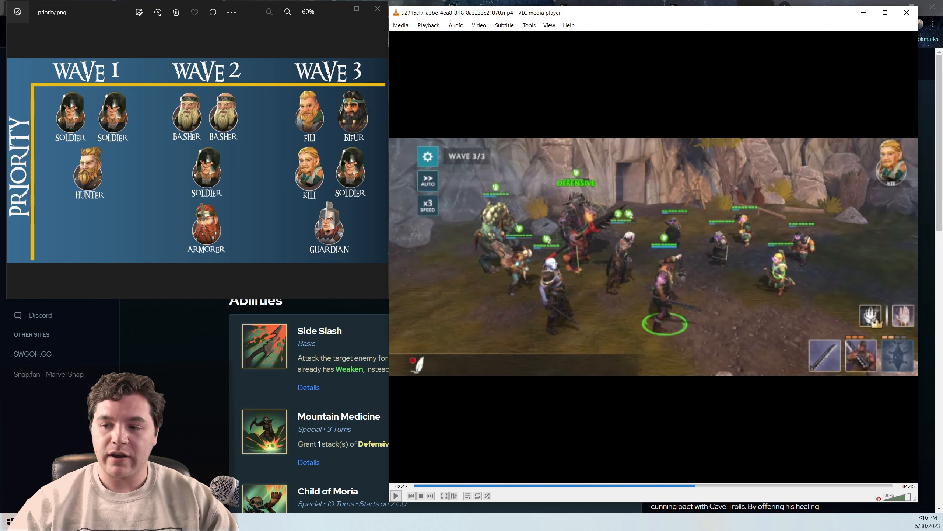
{"action": "mouse_move", "coordinate": [737, 239]}
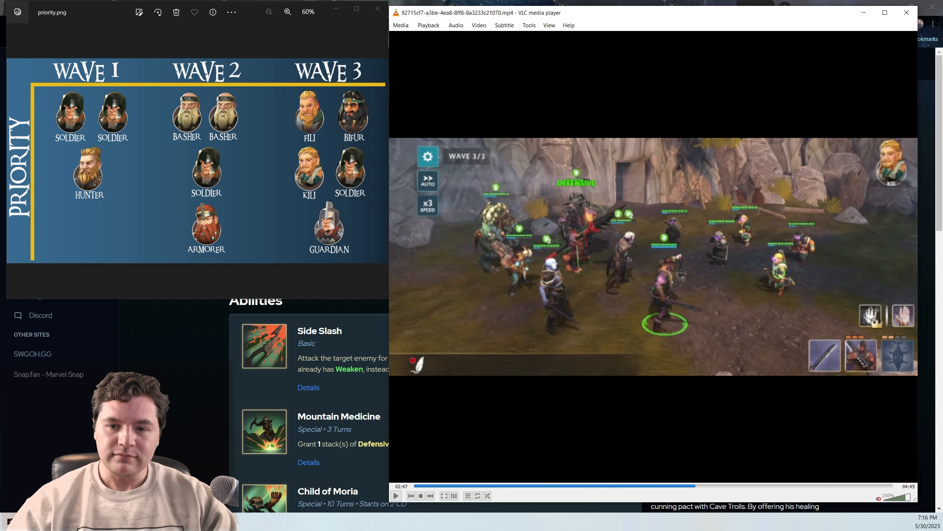
{"action": "mouse_move", "coordinate": [745, 221]}
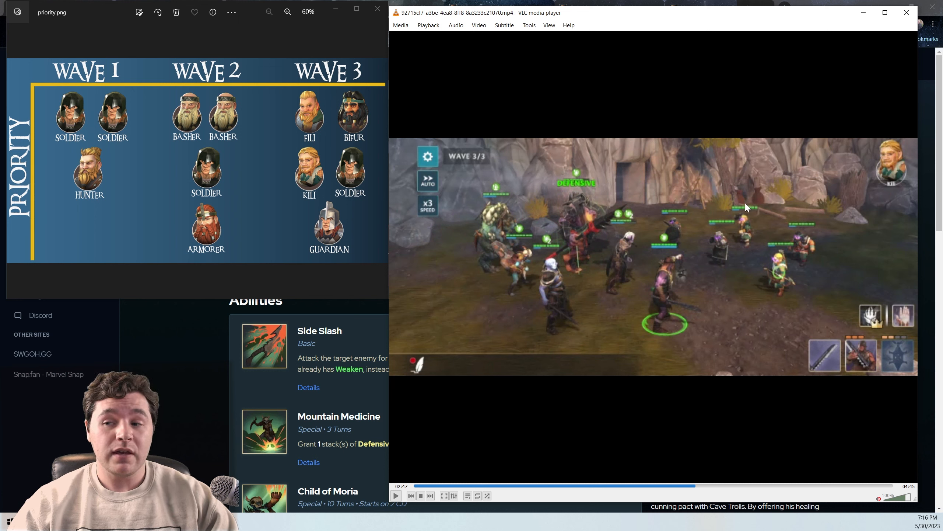
{"action": "mouse_move", "coordinate": [745, 228]}
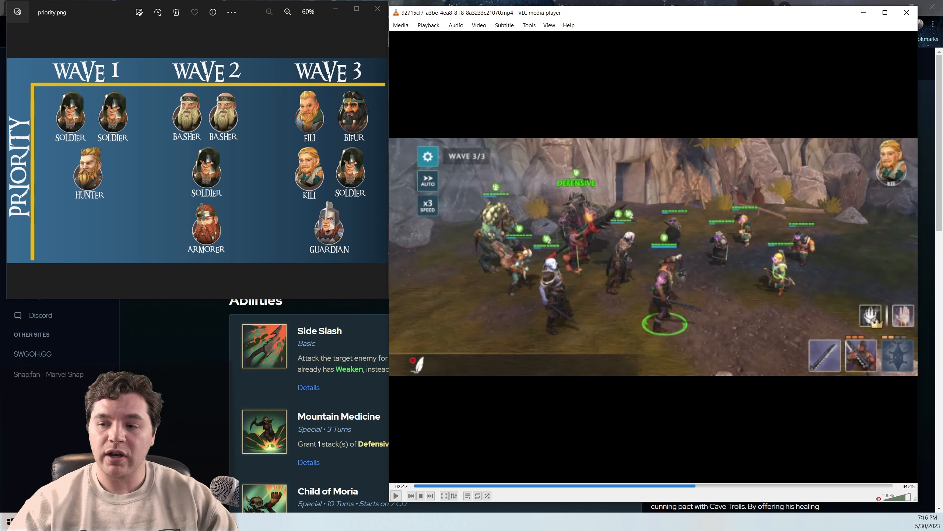
{"action": "mouse_move", "coordinate": [714, 303]}
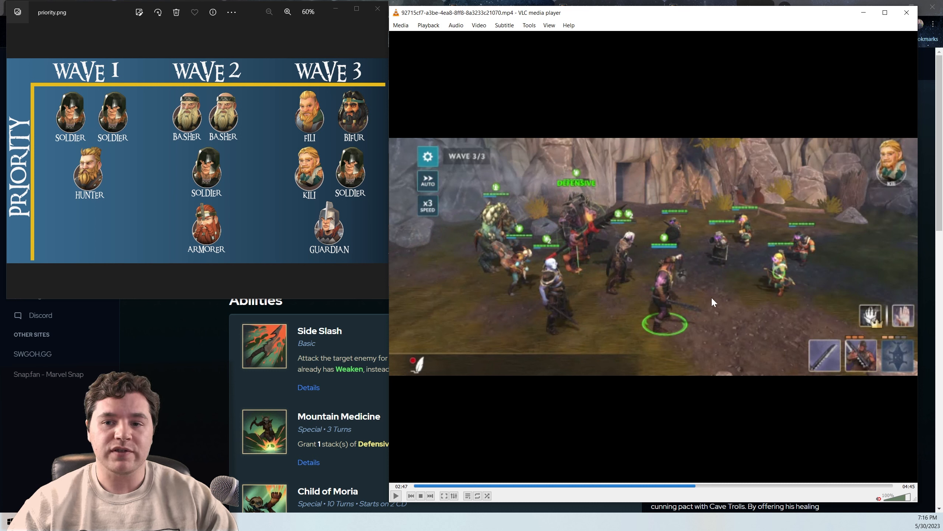
{"action": "mouse_move", "coordinate": [760, 226]}
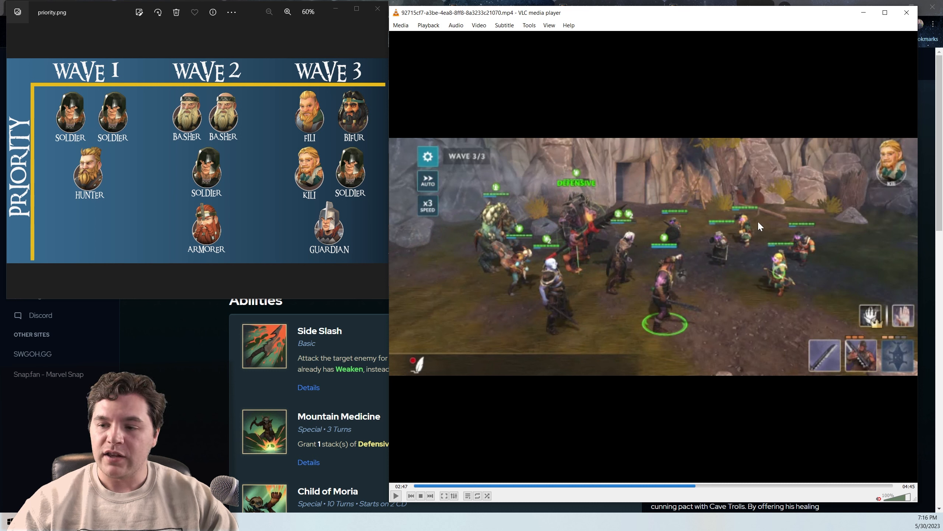
{"action": "mouse_move", "coordinate": [725, 290]}
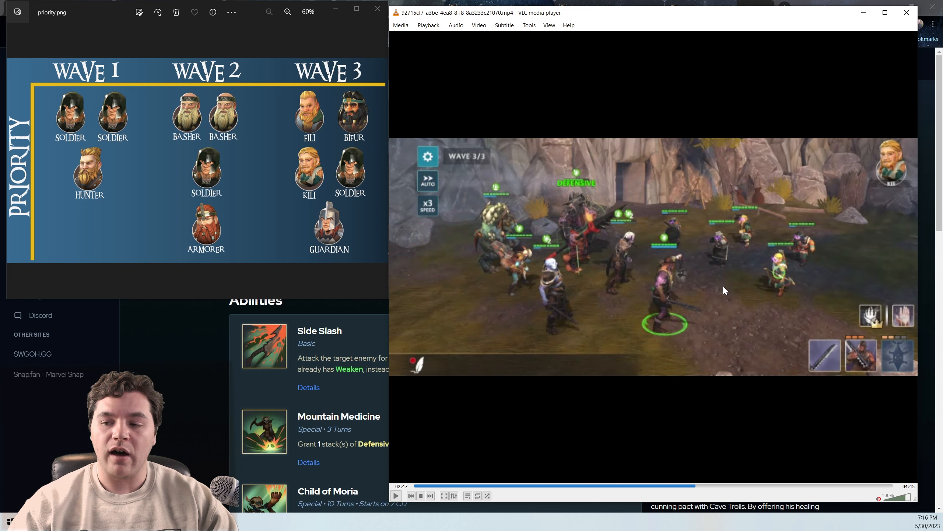
{"action": "mouse_move", "coordinate": [707, 291]}
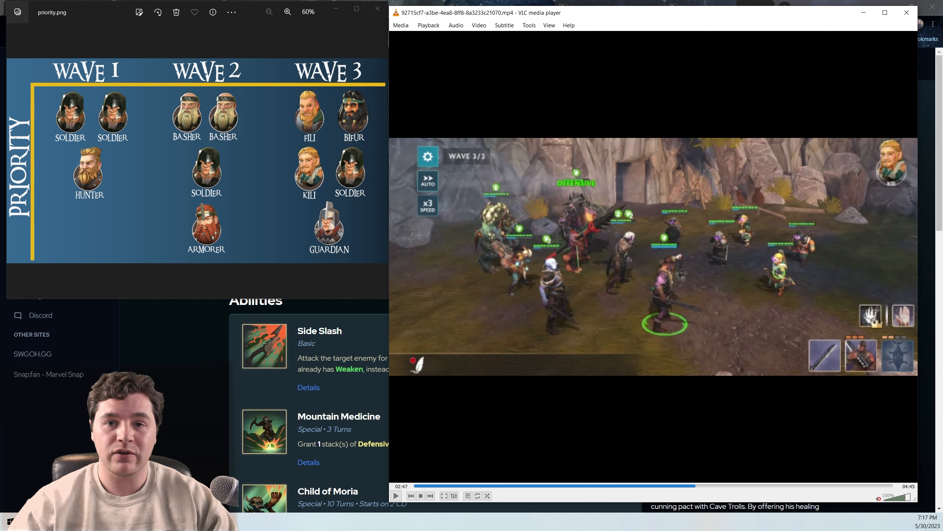
{"action": "mouse_move", "coordinate": [798, 246]}
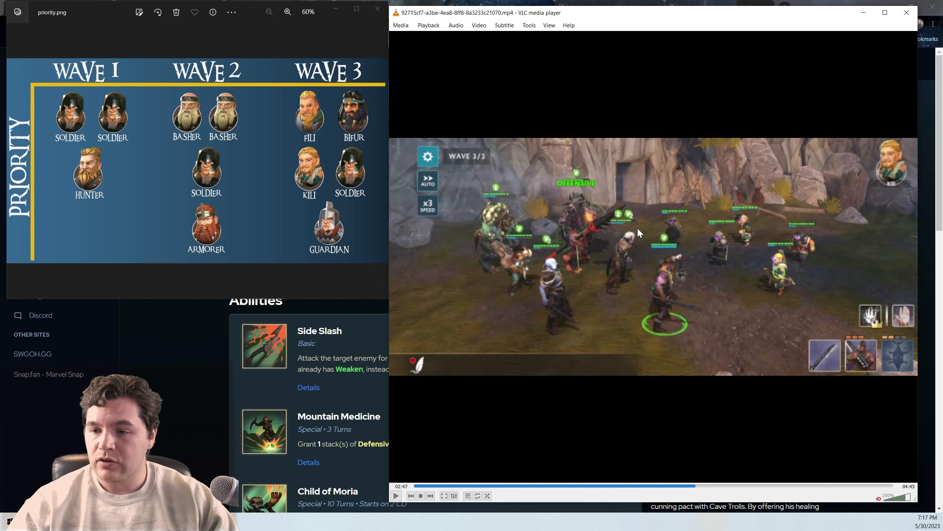
{"action": "mouse_move", "coordinate": [546, 284]}
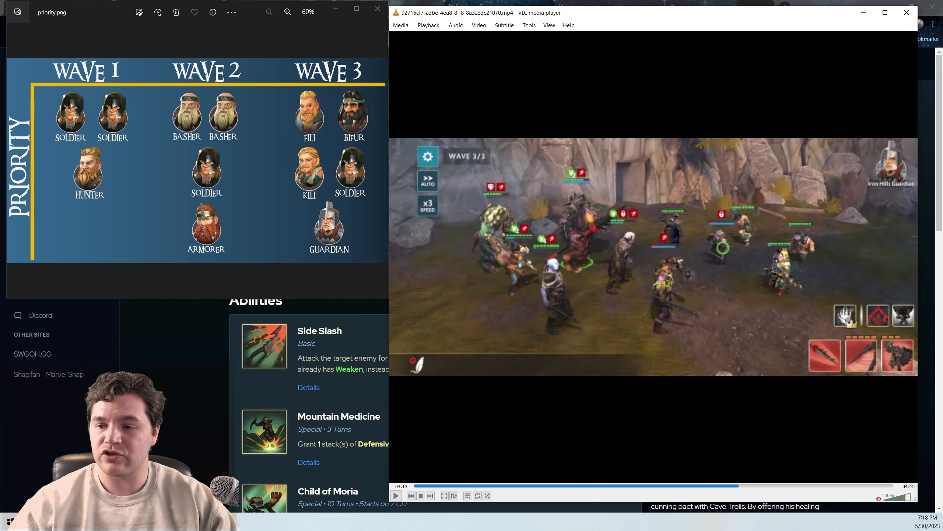
Step: Resume playback of the run recording in VLC before switching to converted.mp4
{"action": "left_click", "coordinate": [396, 495]}
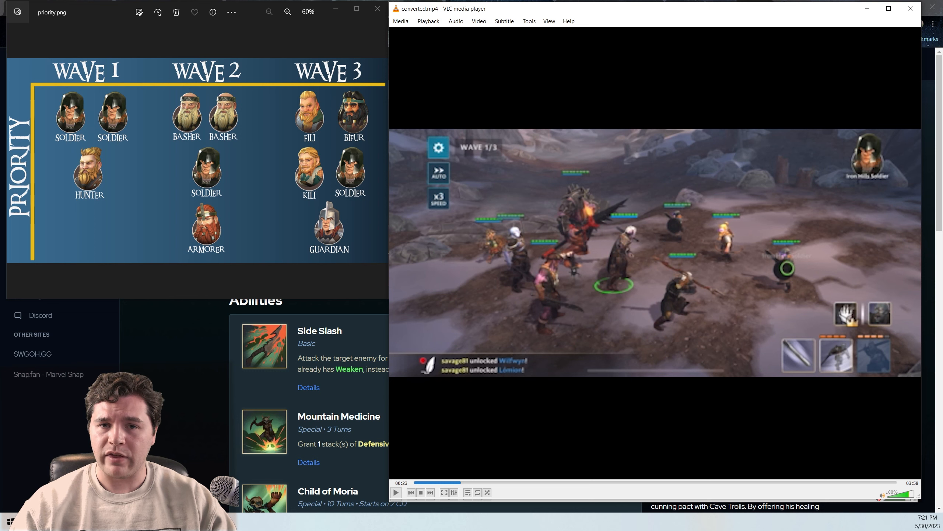
{"action": "left_click", "coordinate": [396, 492]}
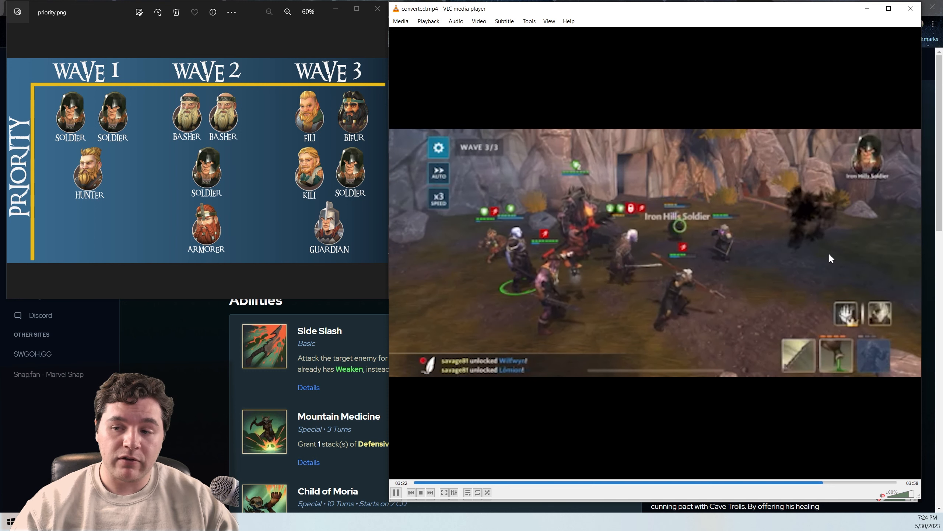
{"action": "mouse_move", "coordinate": [787, 273]}
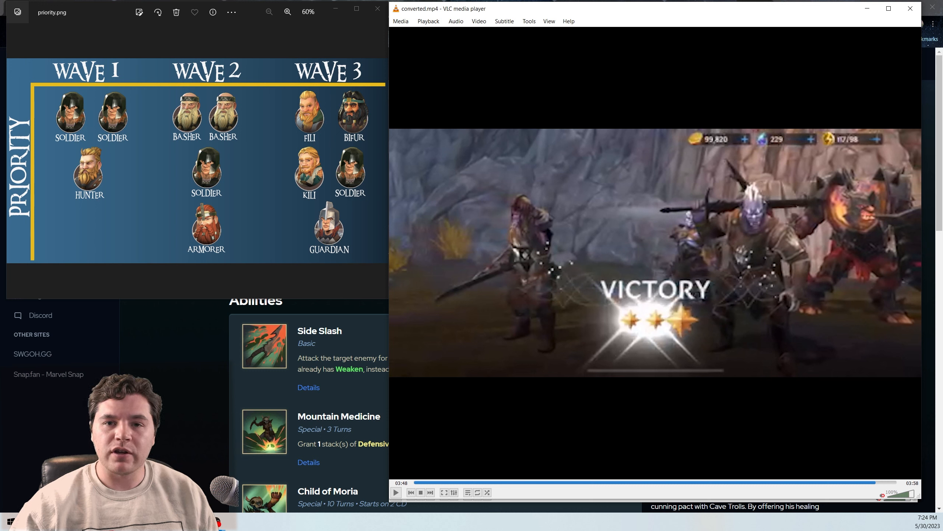
{"action": "mouse_move", "coordinate": [430, 194]}
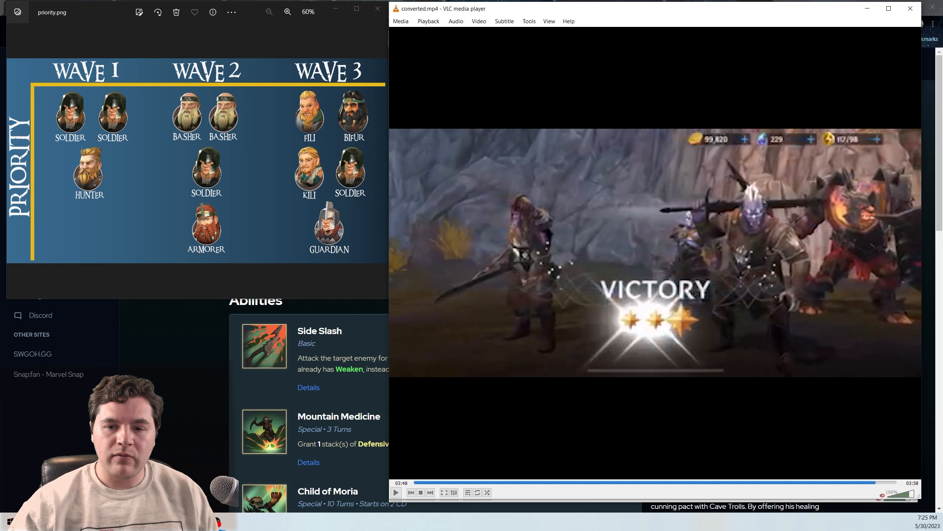
{"action": "mouse_move", "coordinate": [434, 185]}
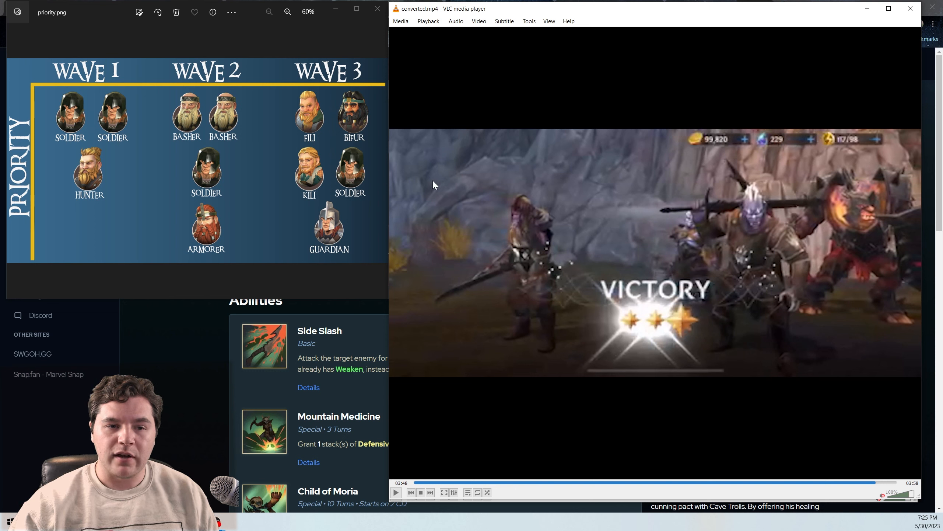